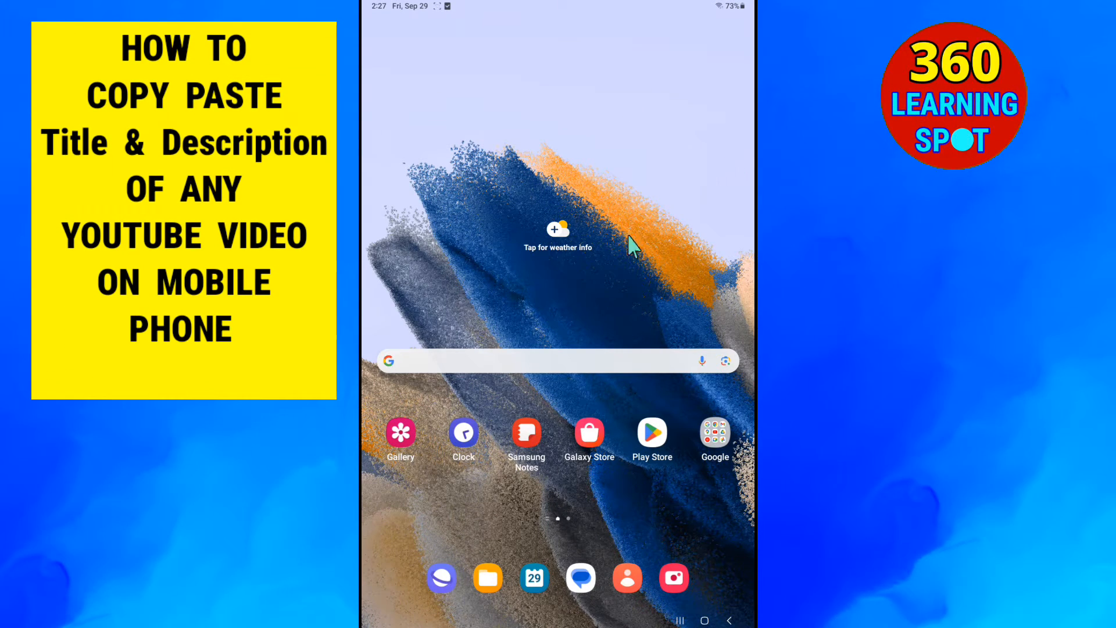
{"action": "mouse_move", "coordinate": [632, 321]}
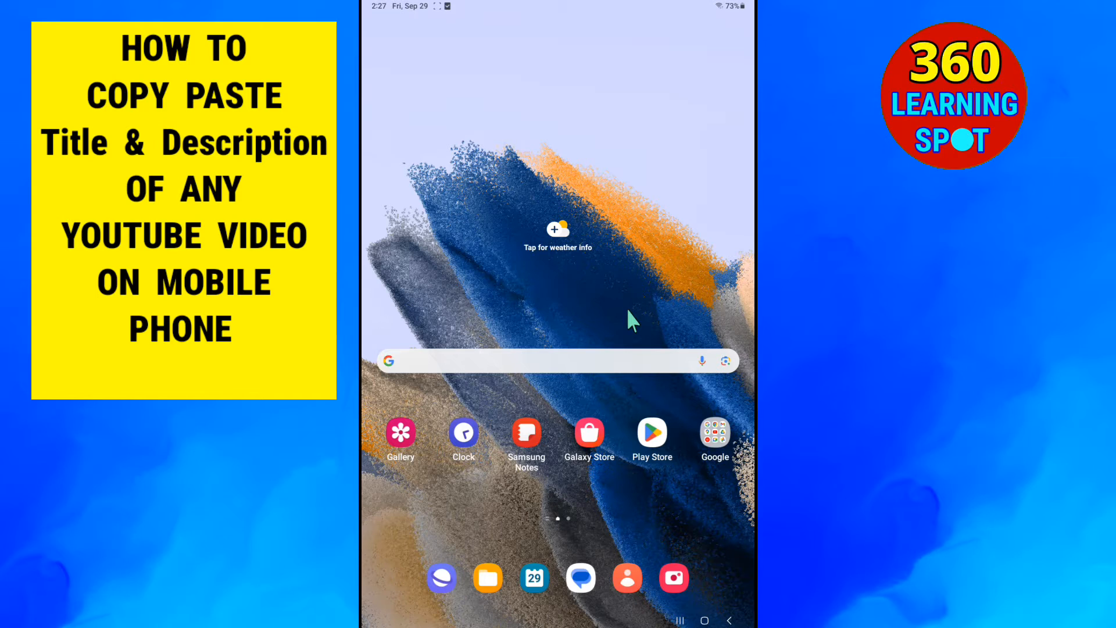
{"action": "mouse_move", "coordinate": [602, 153]}
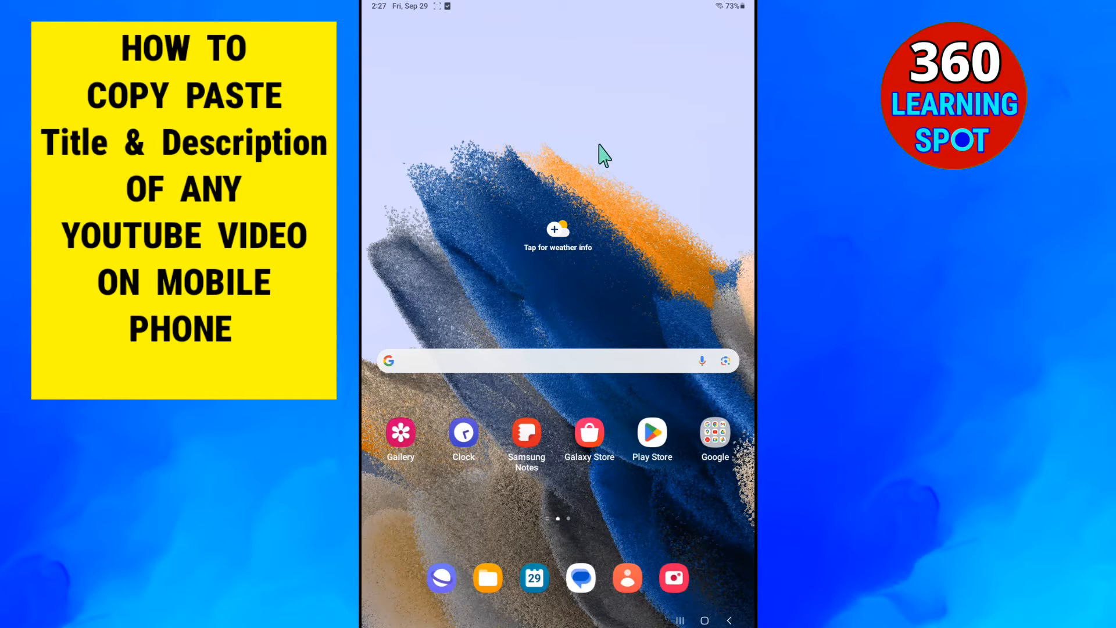
{"action": "mouse_move", "coordinate": [474, 131]}
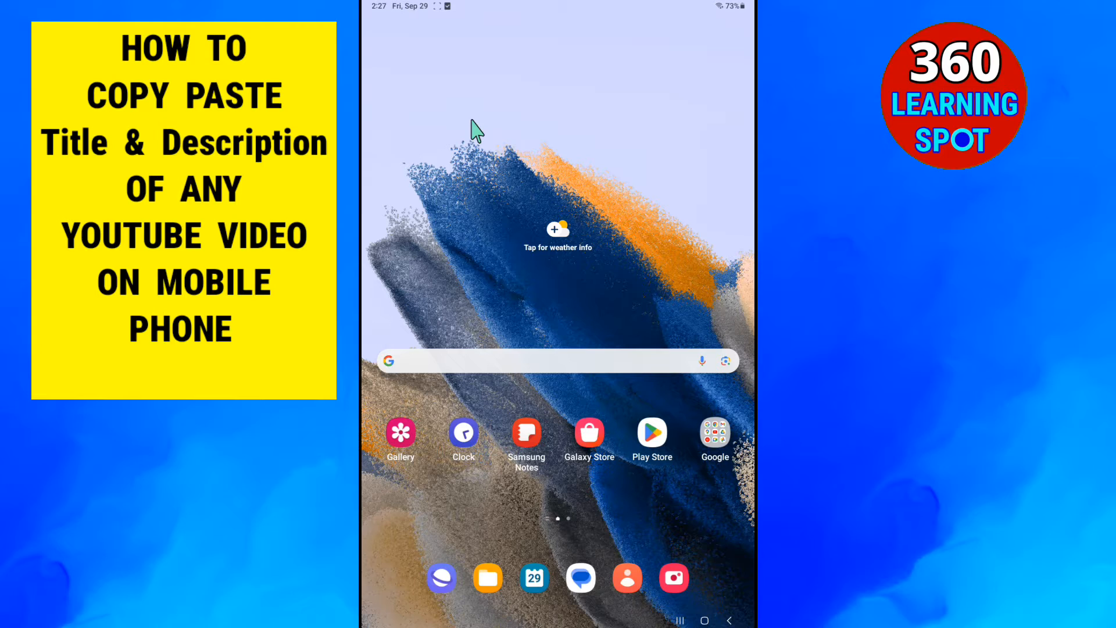
{"action": "mouse_move", "coordinate": [567, 126]}
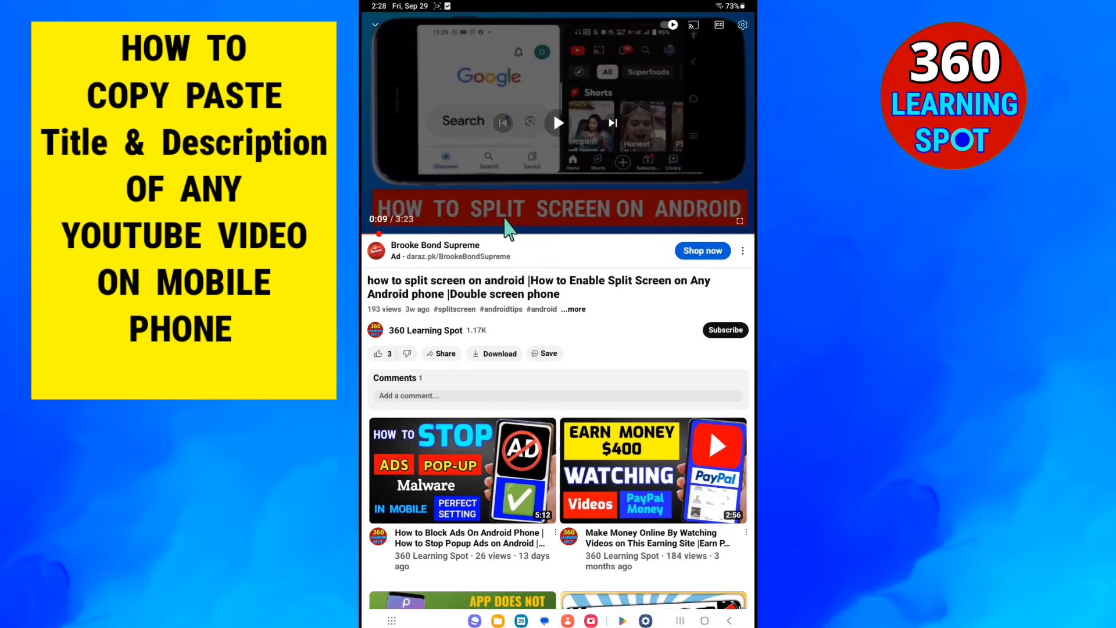
{"action": "mouse_move", "coordinate": [444, 322]}
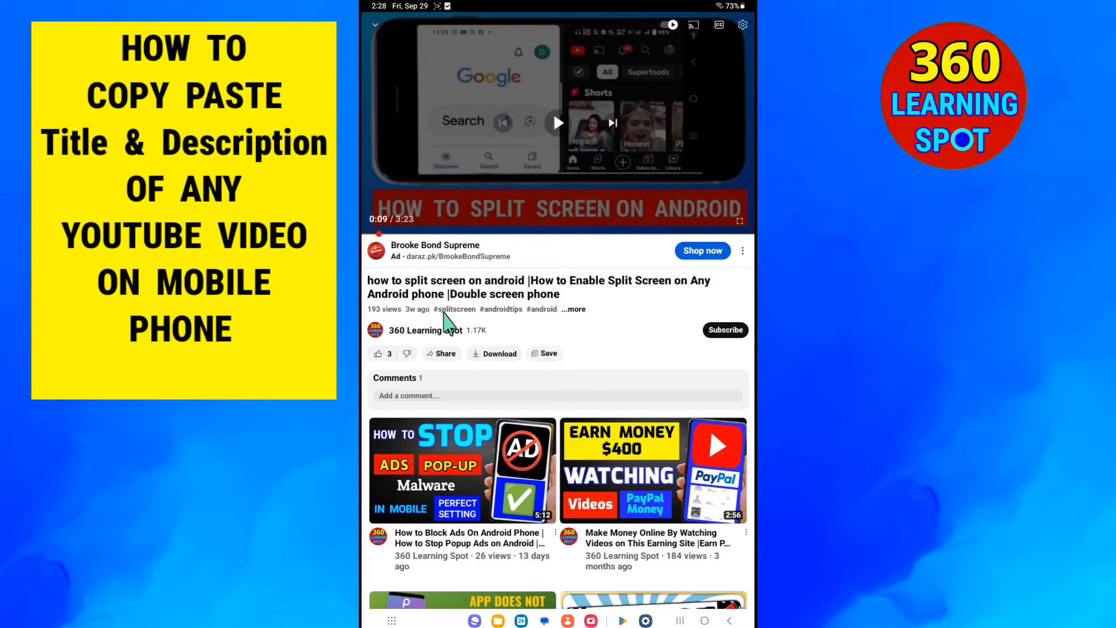
{"action": "mouse_move", "coordinate": [479, 300]}
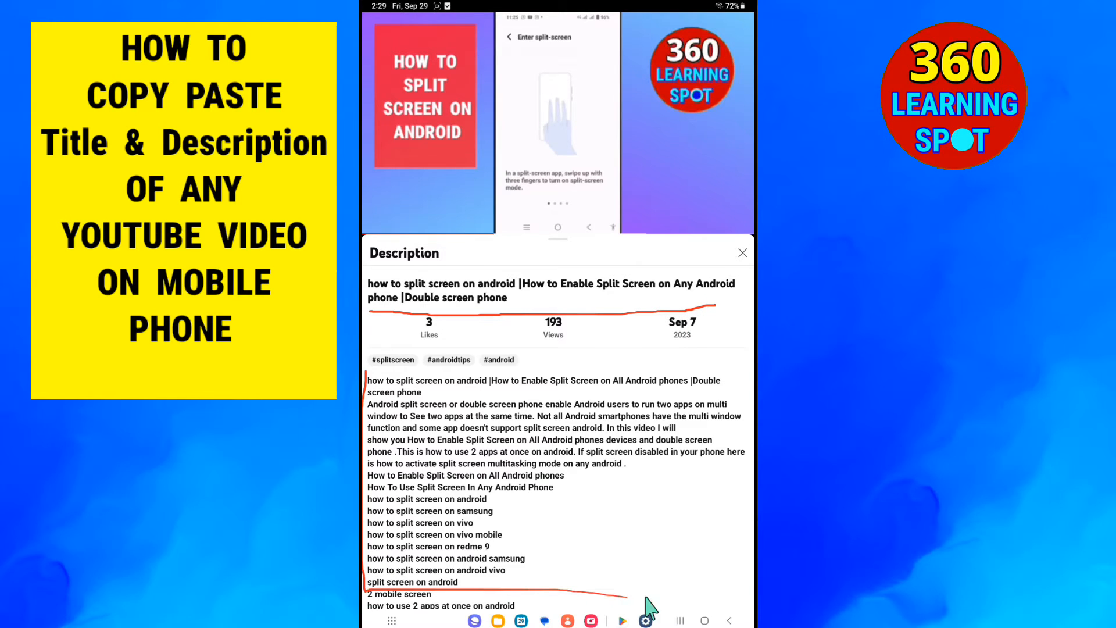
- Expand the split-screen tutorial video's full Description panel
{"action": "left_click_drag", "start_coordinate": [640, 604], "coordinate": [367, 359]}
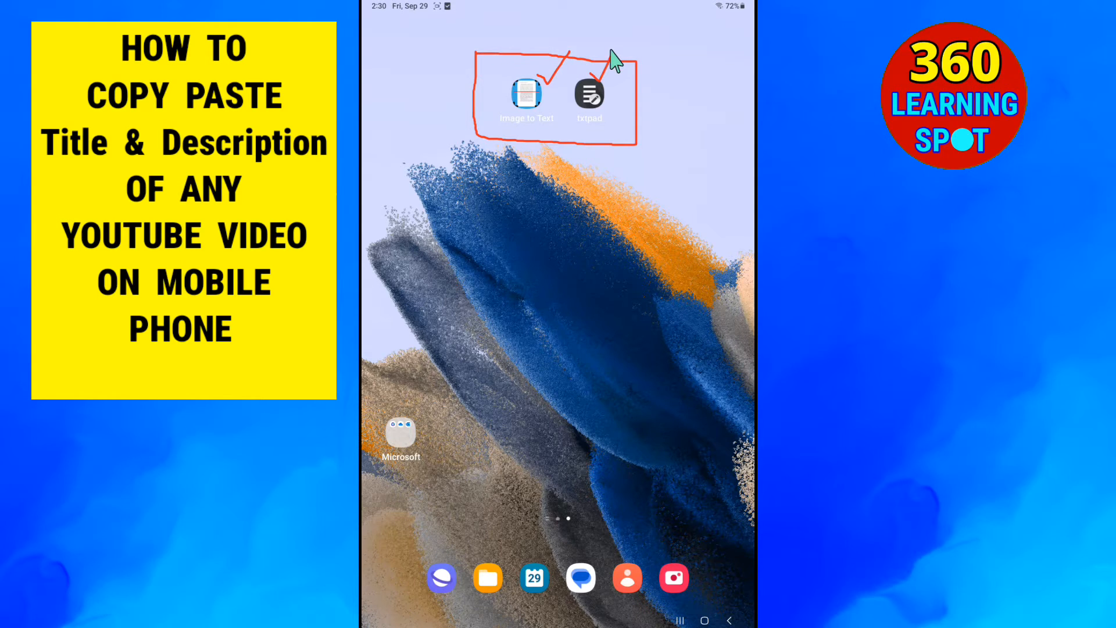
- Search Play Store for image to text and view the Image To Text listing by extreme action
{"action": "left_click", "coordinate": [528, 95]}
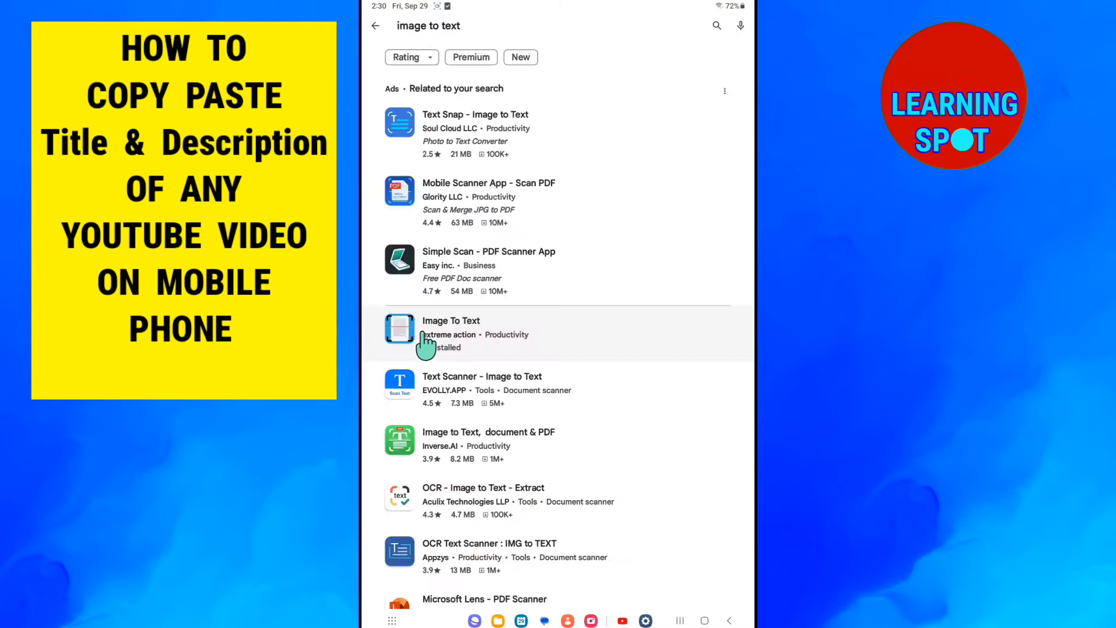
{"action": "left_click", "coordinate": [451, 321]}
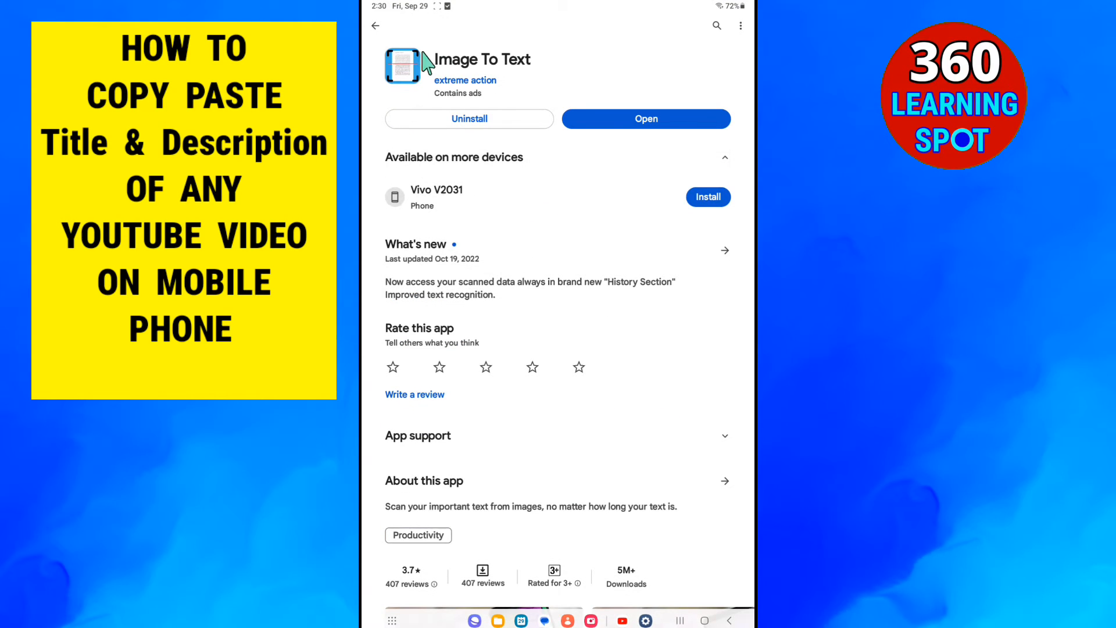
{"action": "mouse_move", "coordinate": [371, 38]}
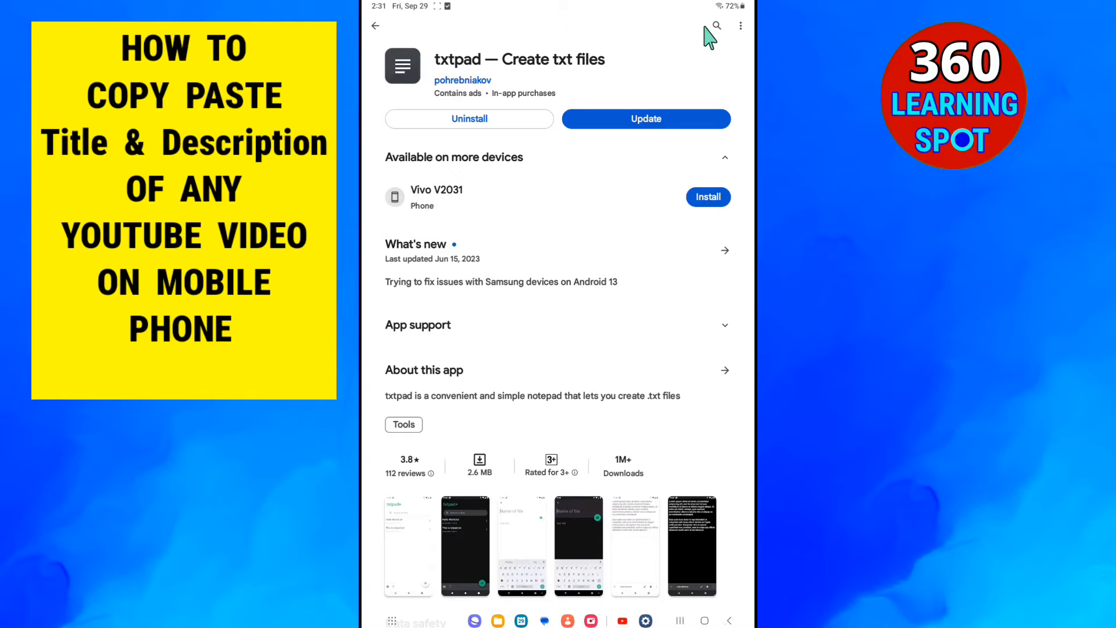
{"action": "mouse_move", "coordinate": [574, 48]}
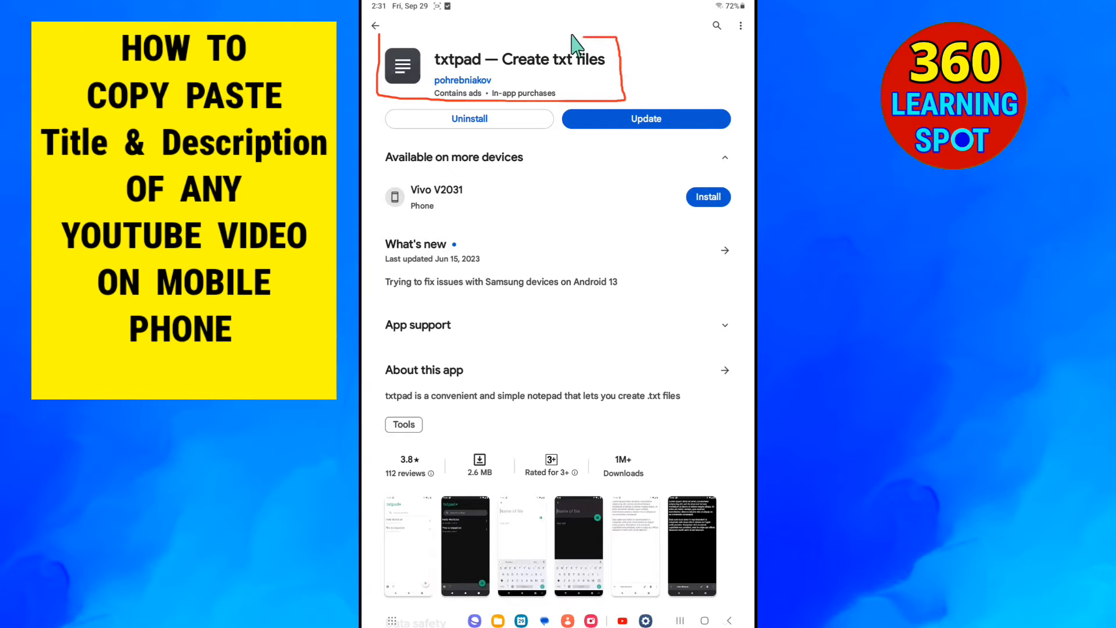
{"action": "mouse_move", "coordinate": [390, 35]}
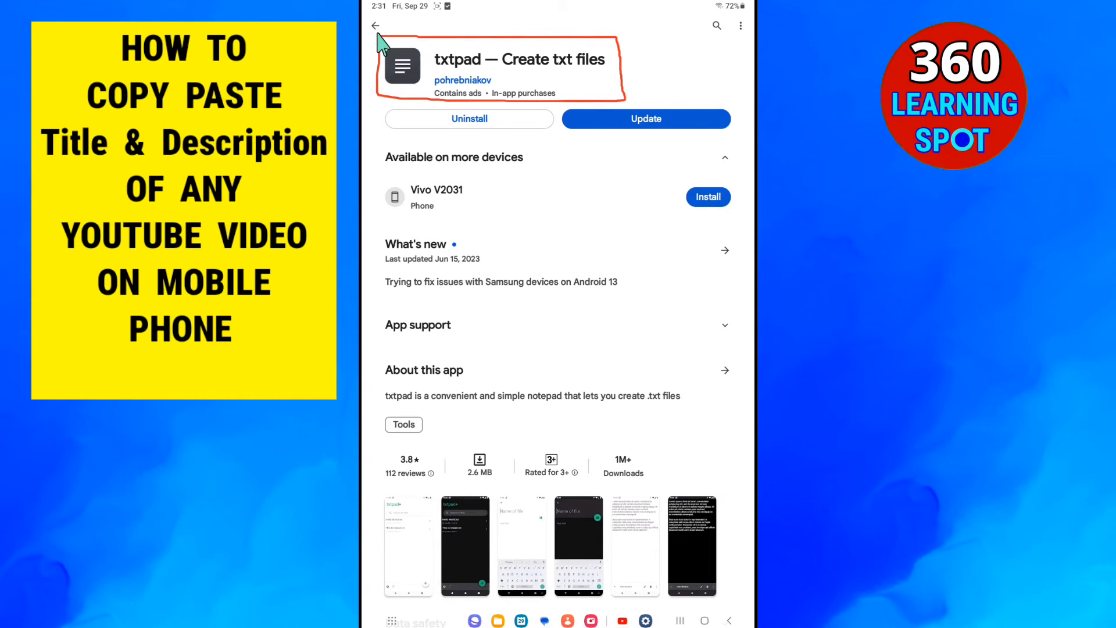
{"action": "mouse_move", "coordinate": [410, 129]}
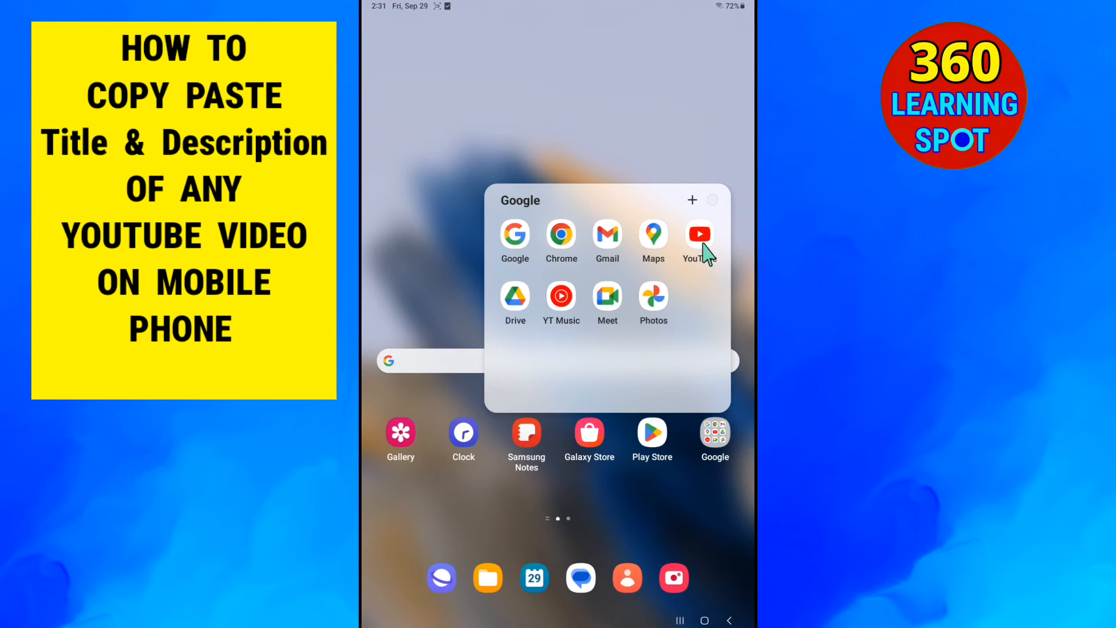
- Return to YouTube and scroll through the video's expanded description before launching Image to Text
{"action": "left_click", "coordinate": [698, 234]}
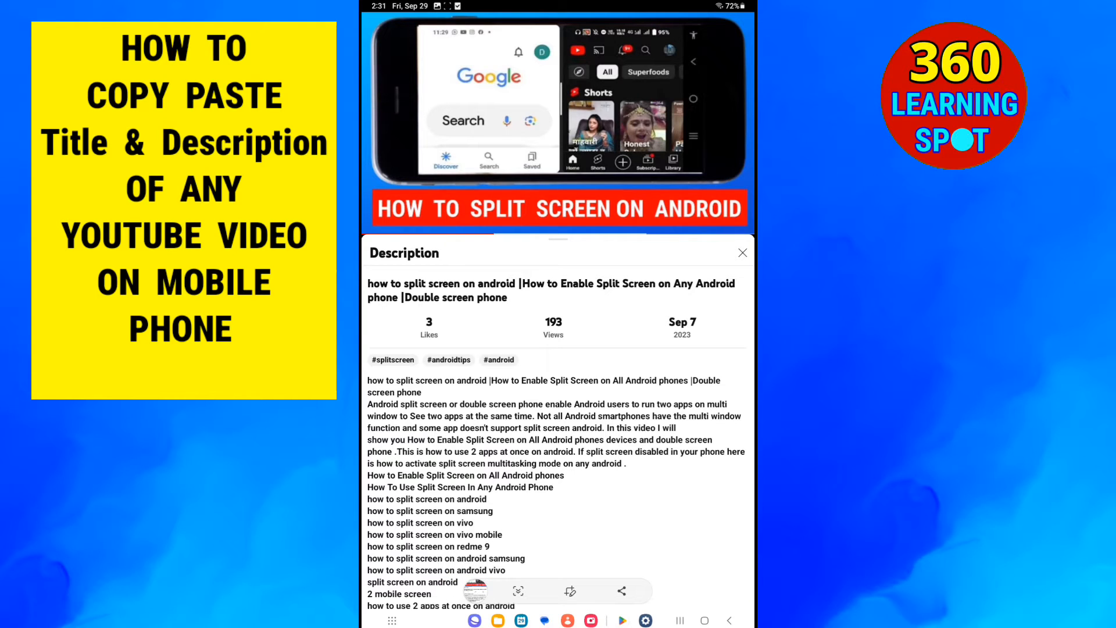
{"action": "scroll", "scroll_direction": "down", "scroll_amount": 3}
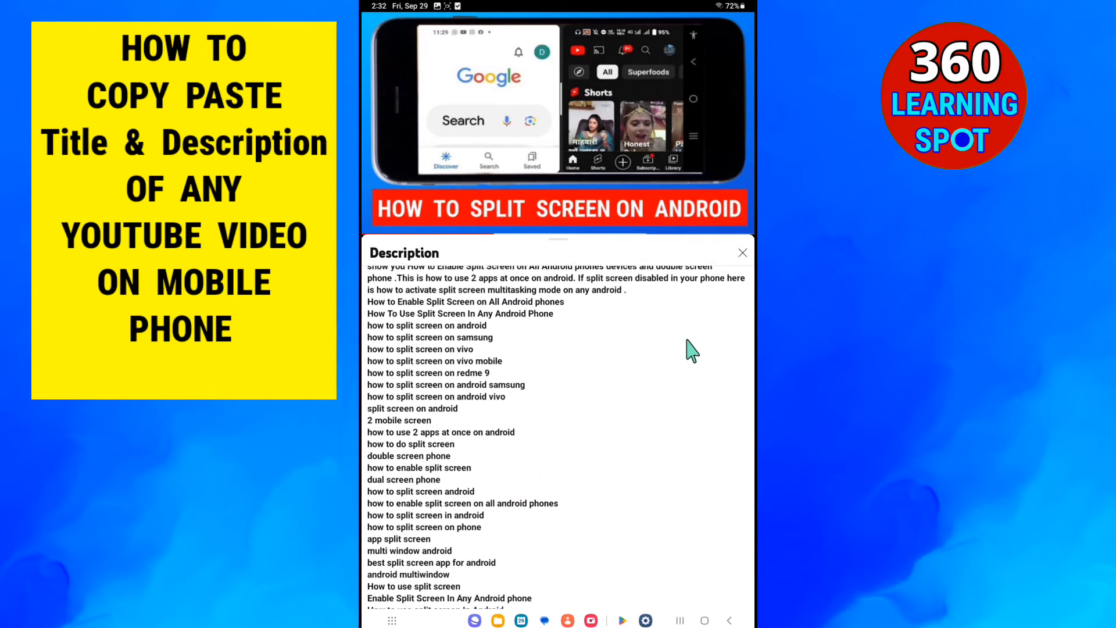
{"action": "scroll", "scroll_direction": "down", "scroll_amount": 3}
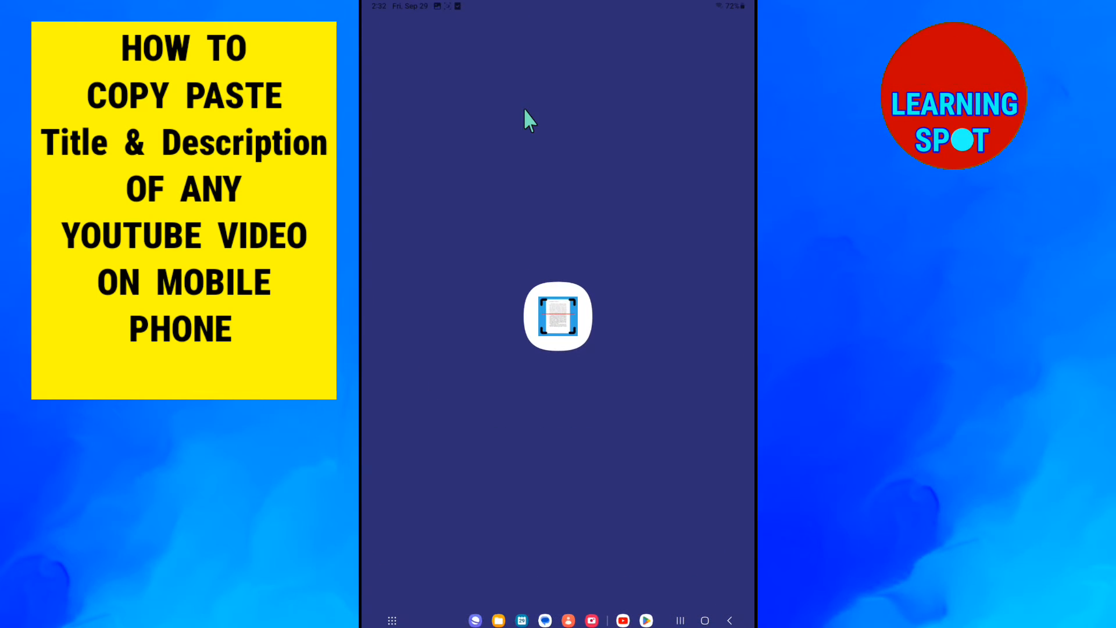
- Add today's screenshot of the video description from the Gallery into the crop view
{"action": "left_click", "coordinate": [558, 316]}
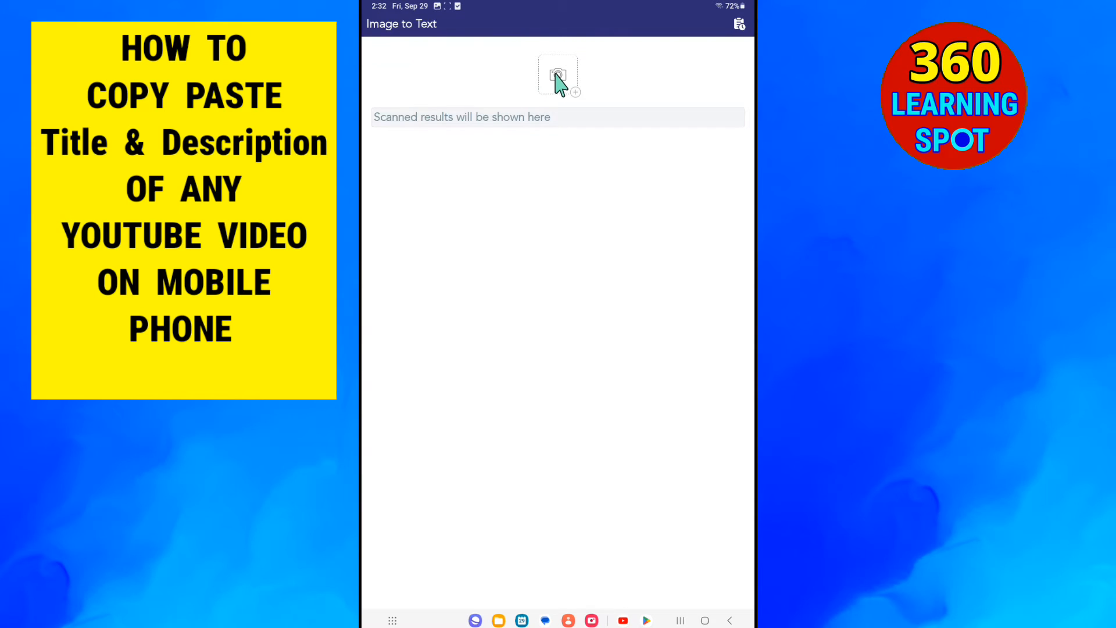
{"action": "left_click", "coordinate": [558, 74]}
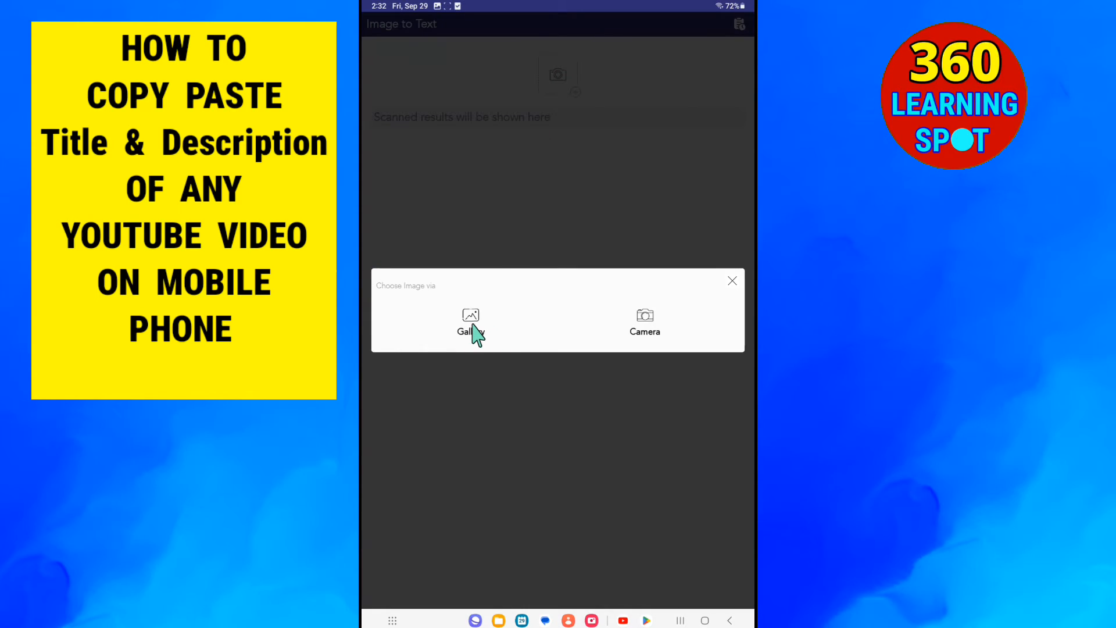
{"action": "left_click", "coordinate": [471, 321]}
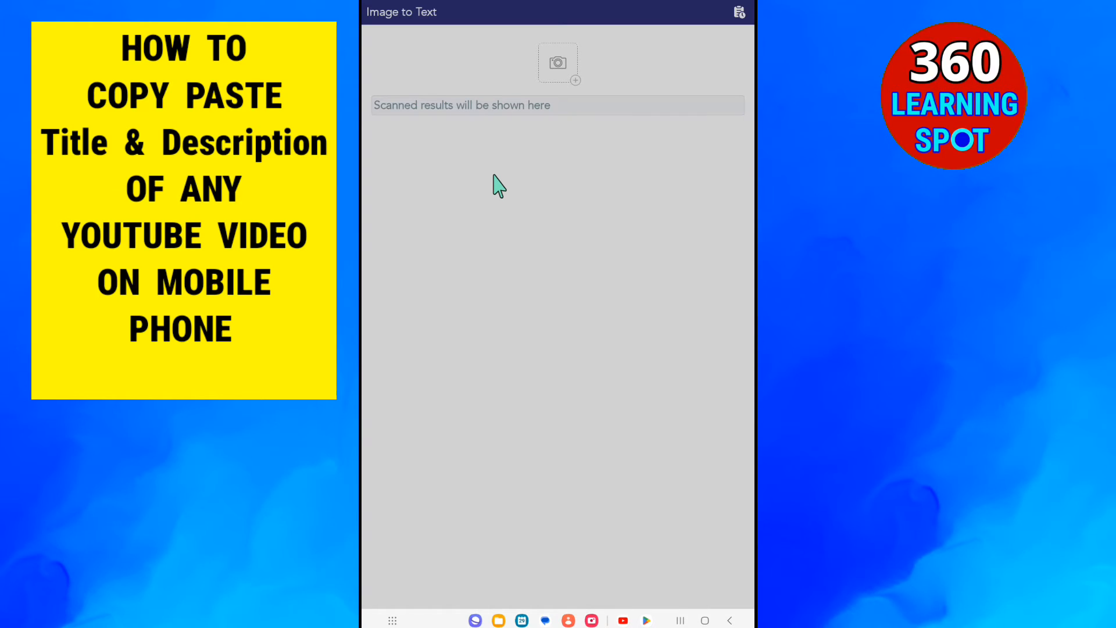
{"action": "left_click", "coordinate": [558, 63]}
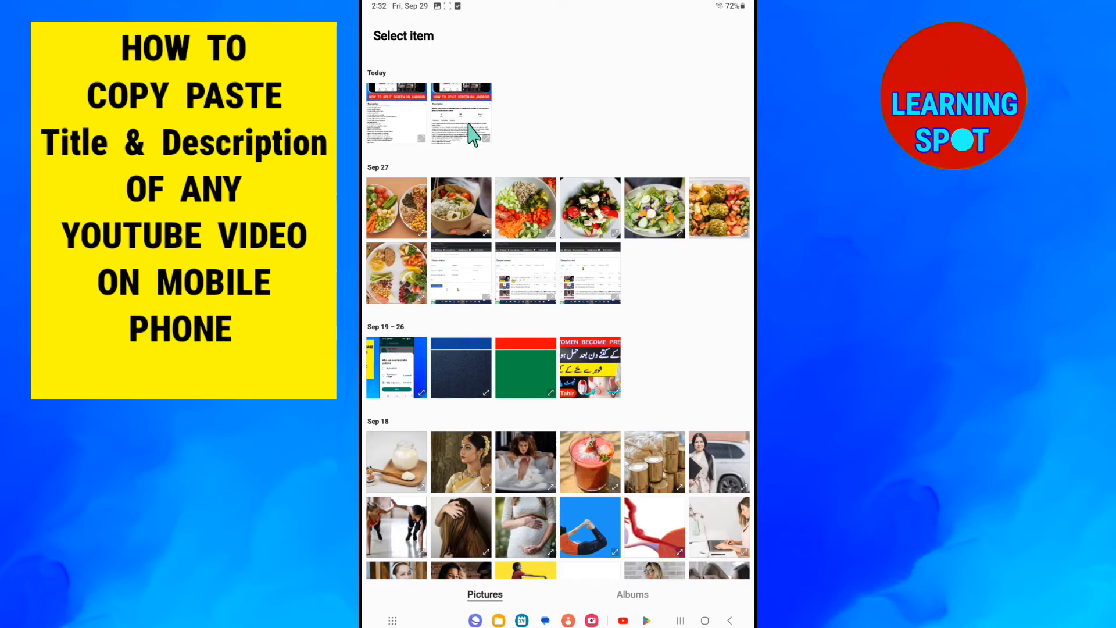
{"action": "left_click", "coordinate": [460, 114]}
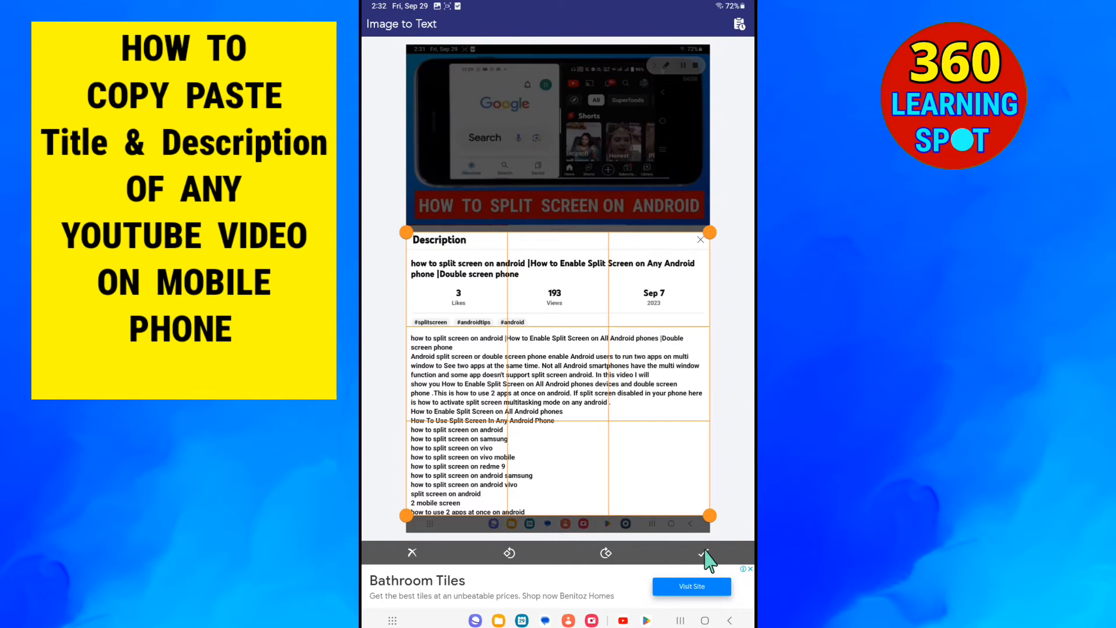
- Scan the cropped screenshot, copy all recognized title and description text, and switch to txtpad
{"action": "left_click", "coordinate": [704, 553]}
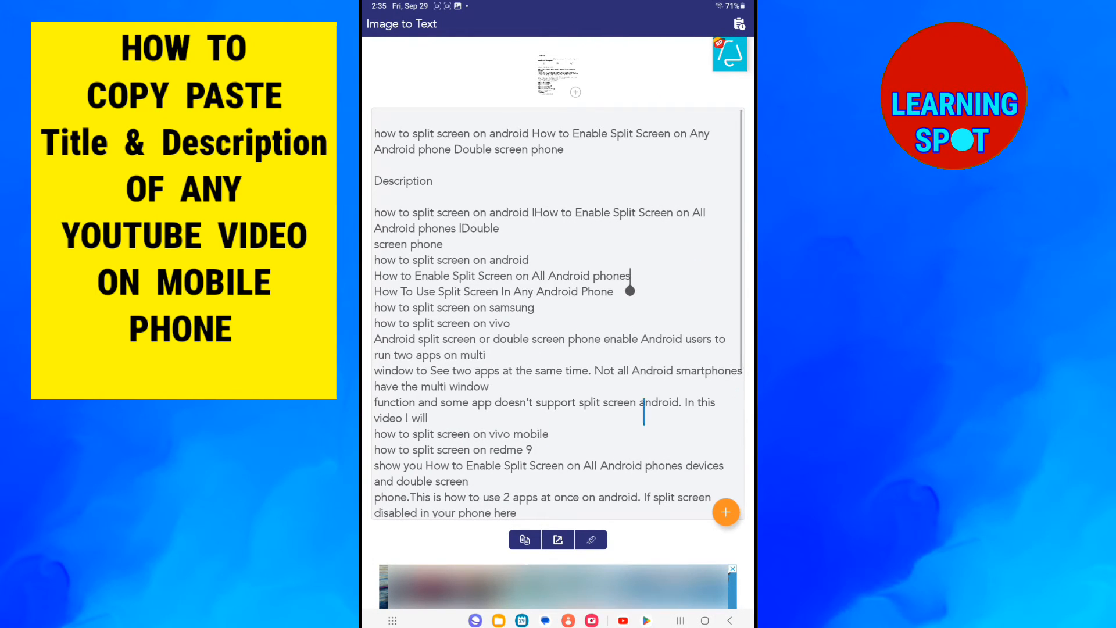
{"action": "left_click", "coordinate": [525, 539]}
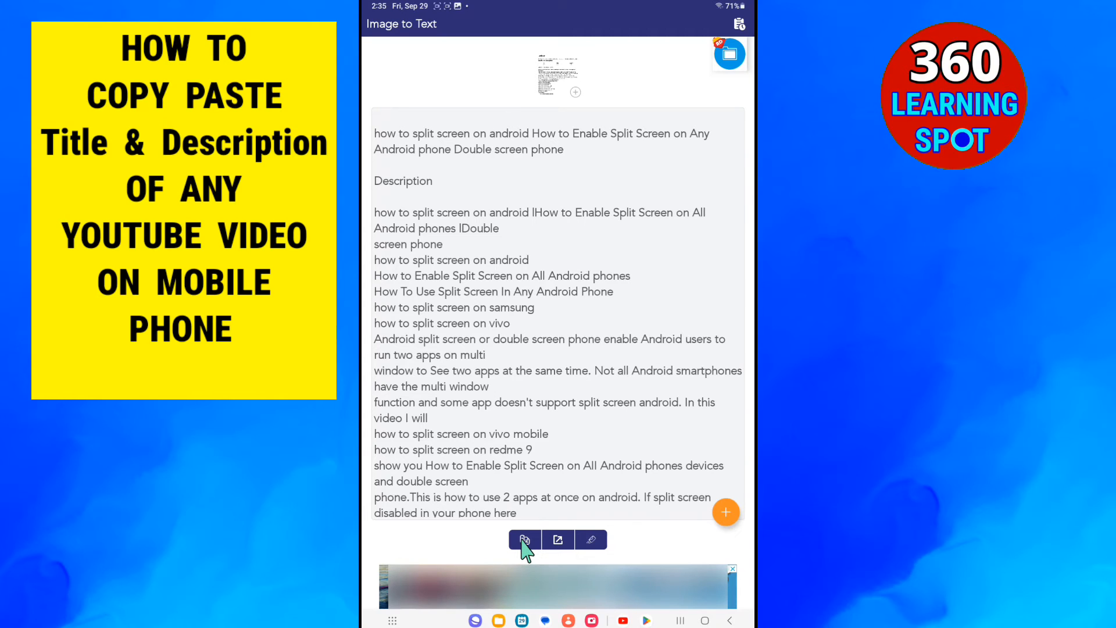
{"action": "left_click", "coordinate": [524, 540]}
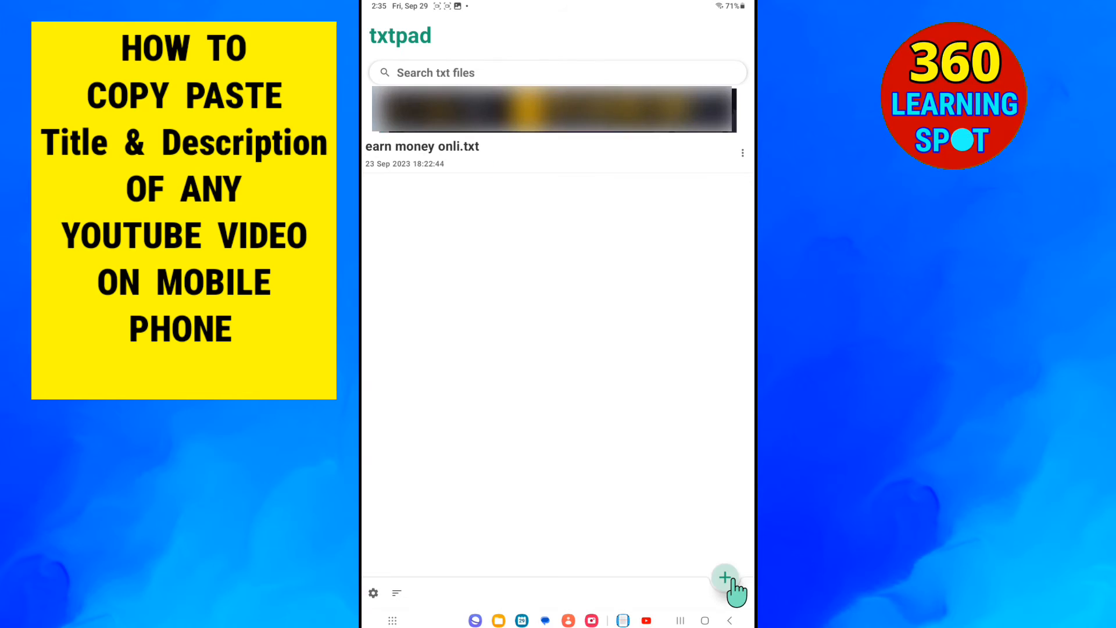
- Paste the copied title and description into a new note saved as 'how to split sc.txt'
{"action": "left_click", "coordinate": [724, 578]}
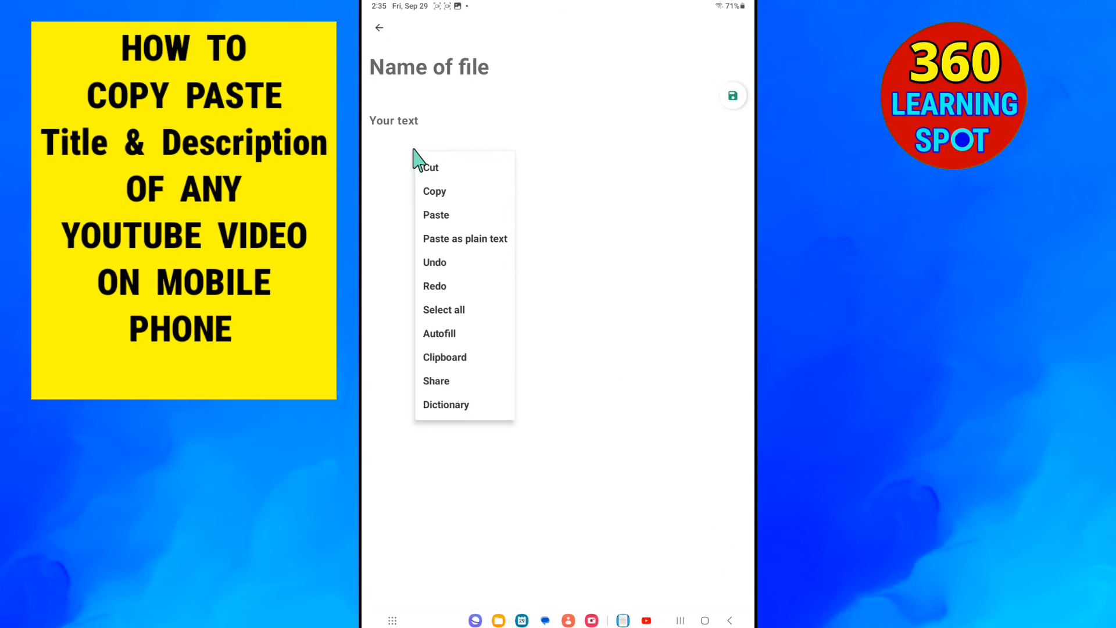
{"action": "left_click", "coordinate": [436, 215]}
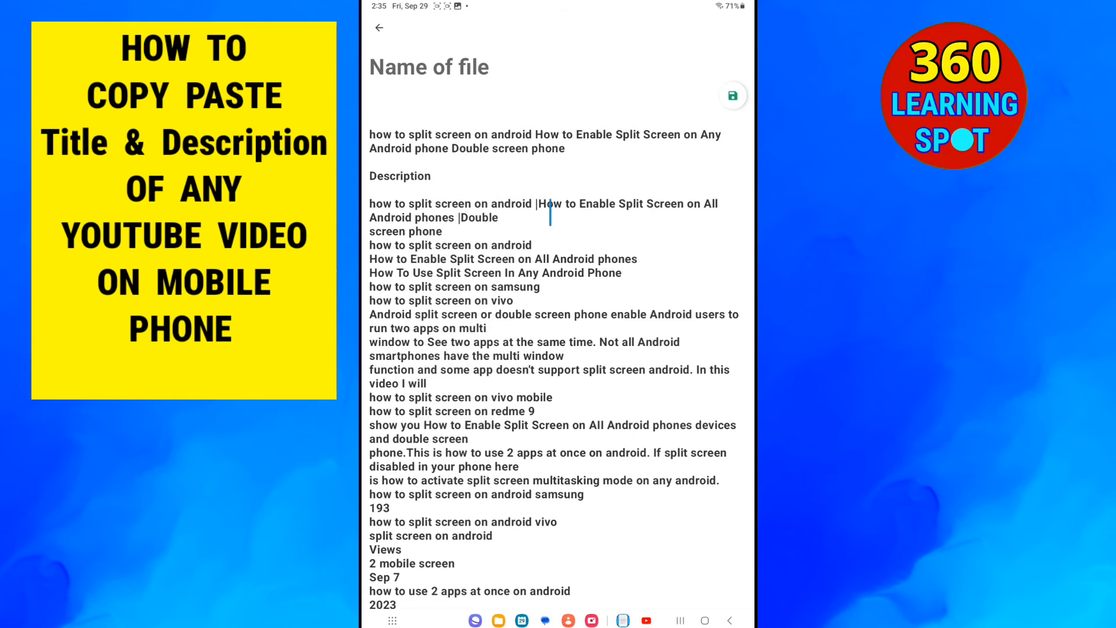
{"action": "left_click", "coordinate": [733, 95]}
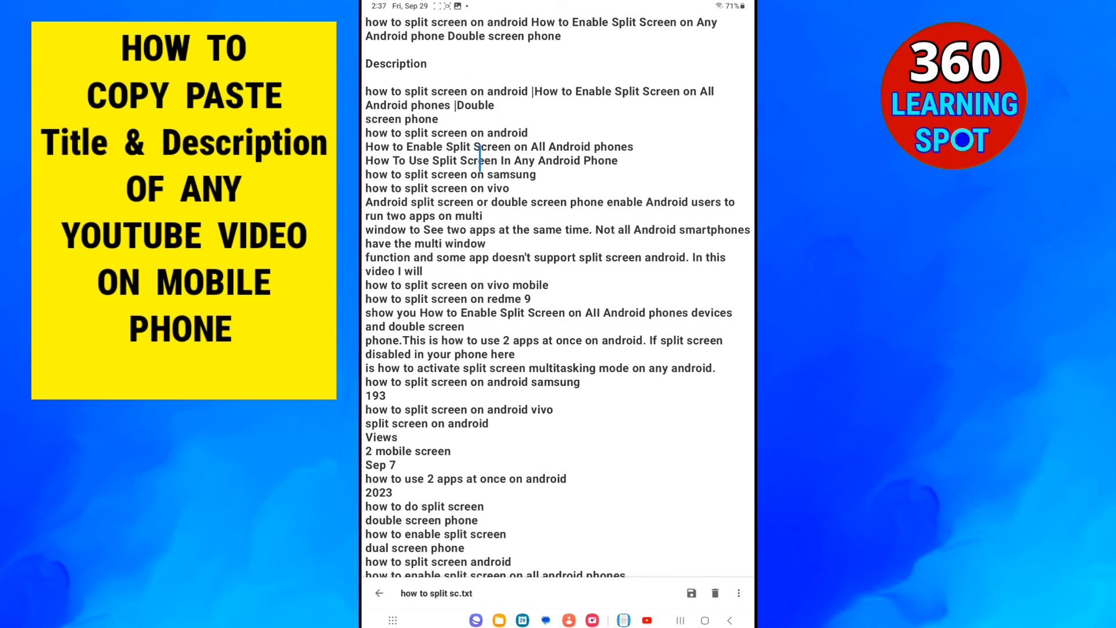
{"action": "scroll", "scroll_direction": "down", "scroll_amount": 3}
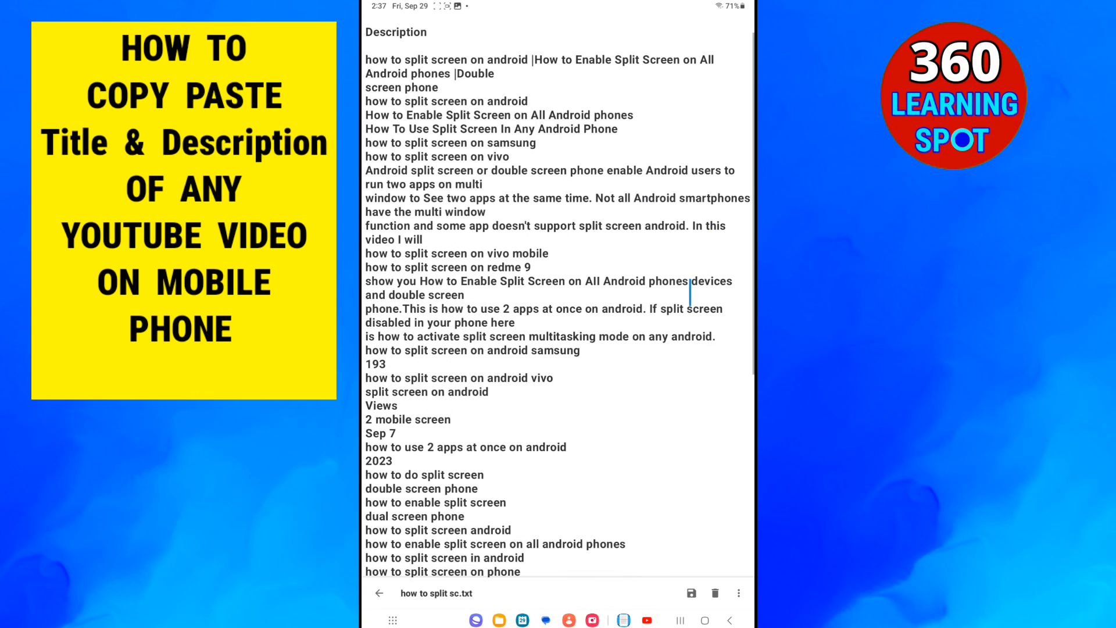
{"action": "scroll", "scroll_direction": "down", "scroll_amount": 3}
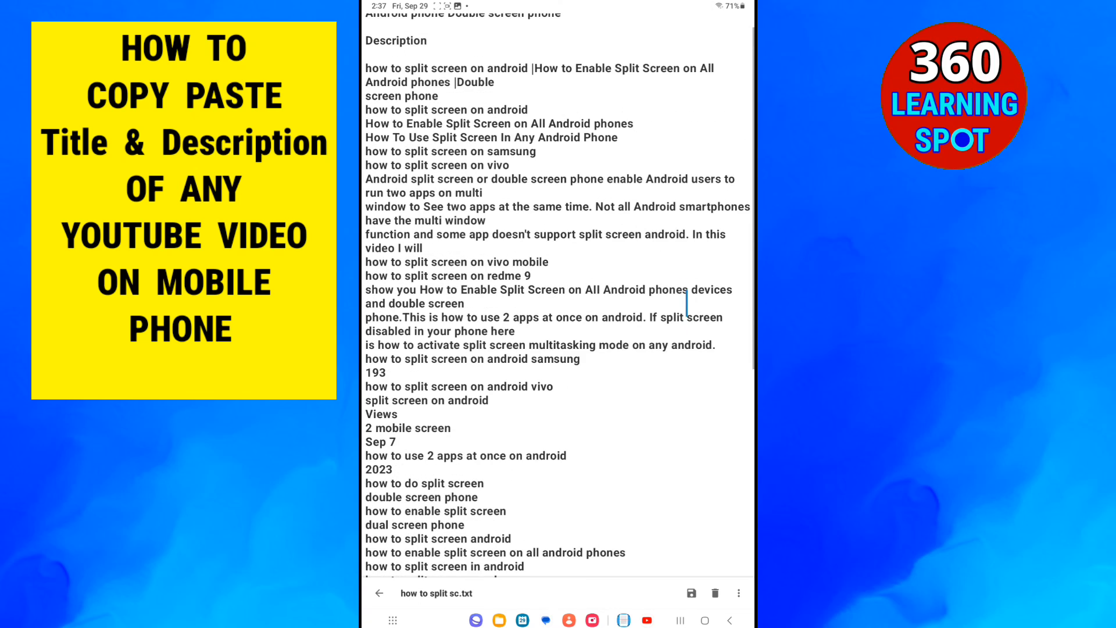
{"action": "scroll", "scroll_direction": "down", "scroll_amount": 3}
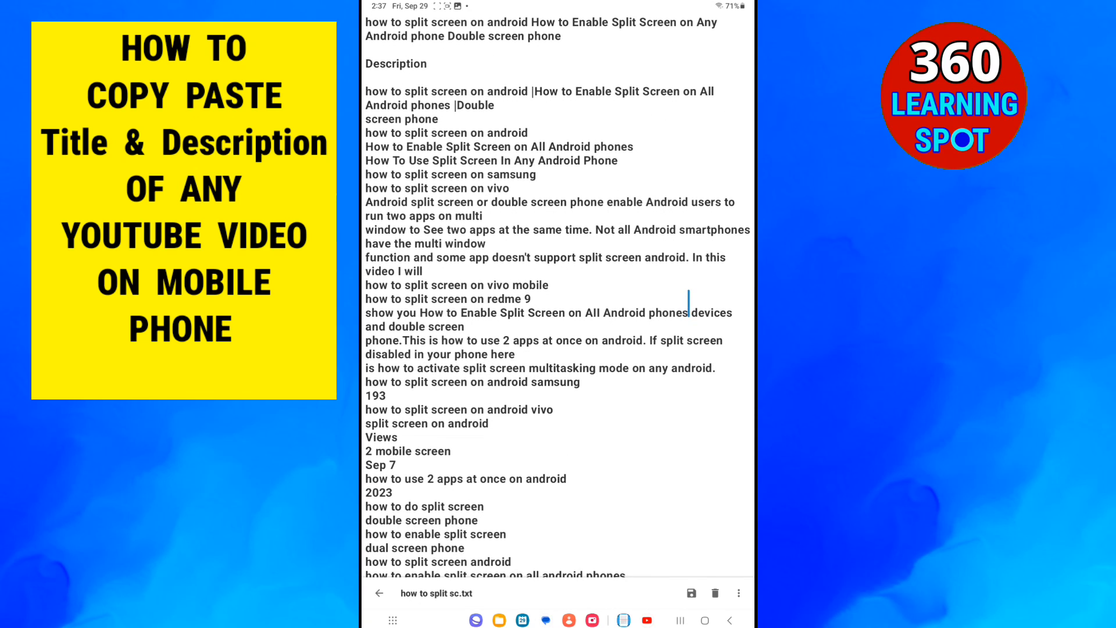